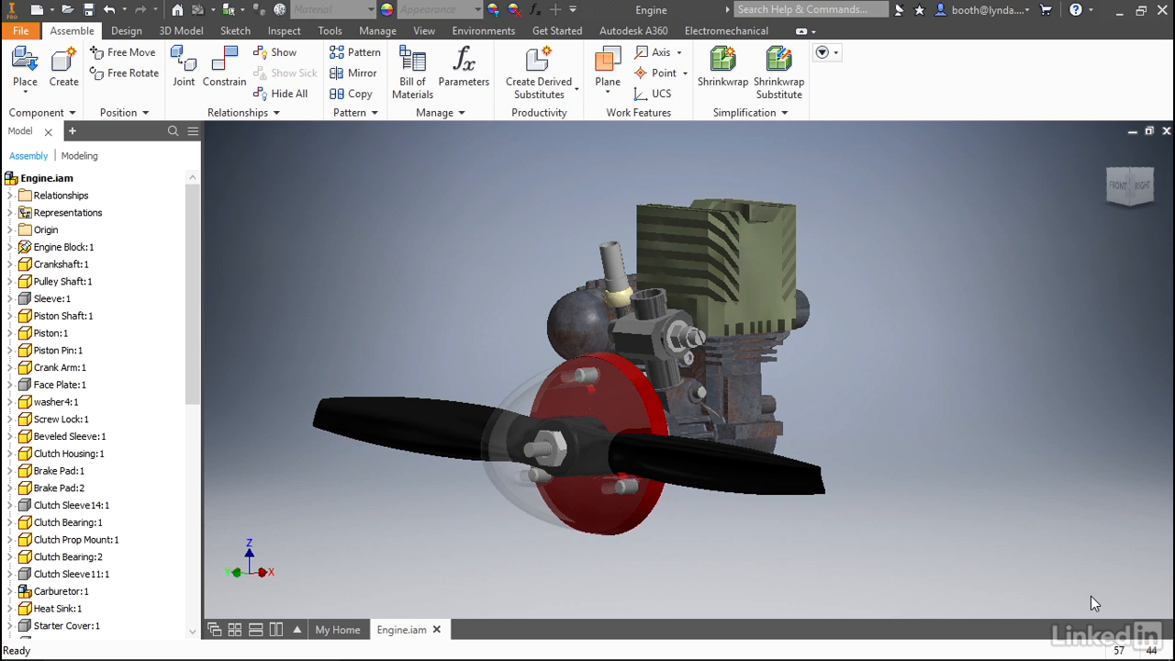
mouse_move(1079, 604)
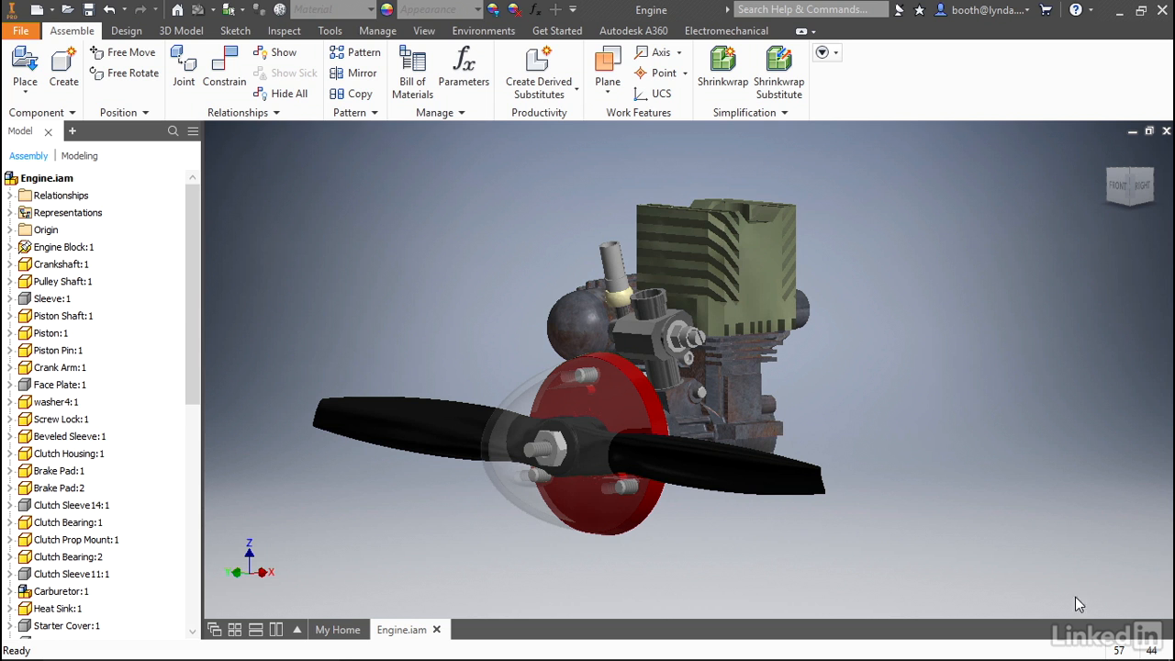
mouse_move(284, 30)
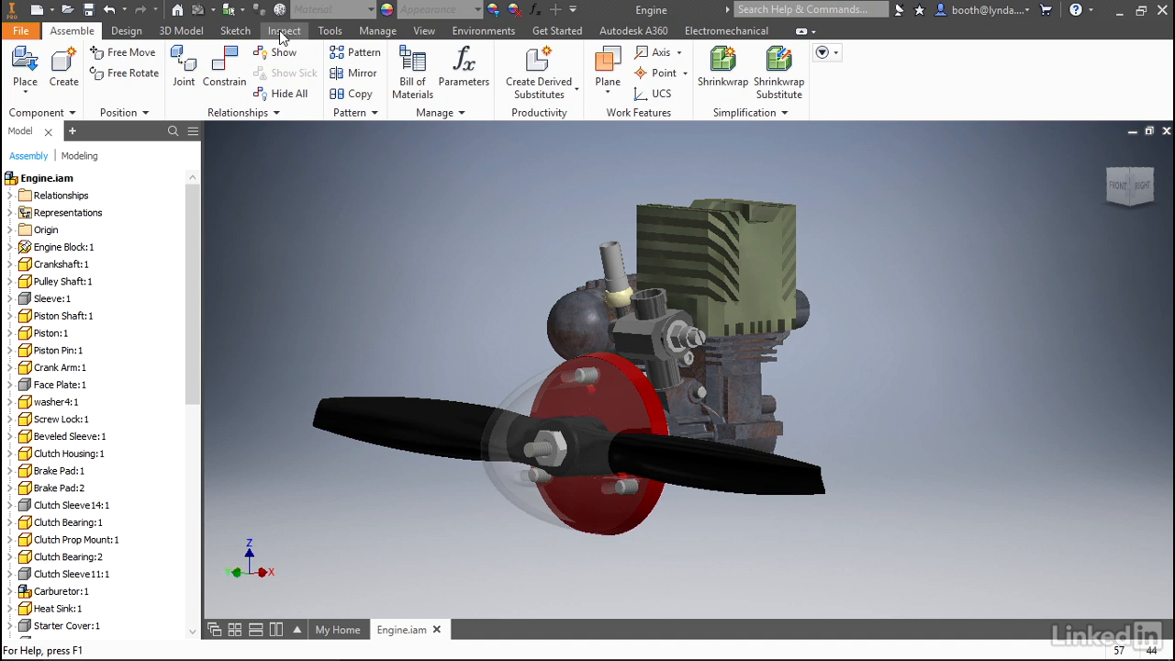
- Glance at the Inspect tools, then launch Measure from the viewport marking menu
click(283, 30)
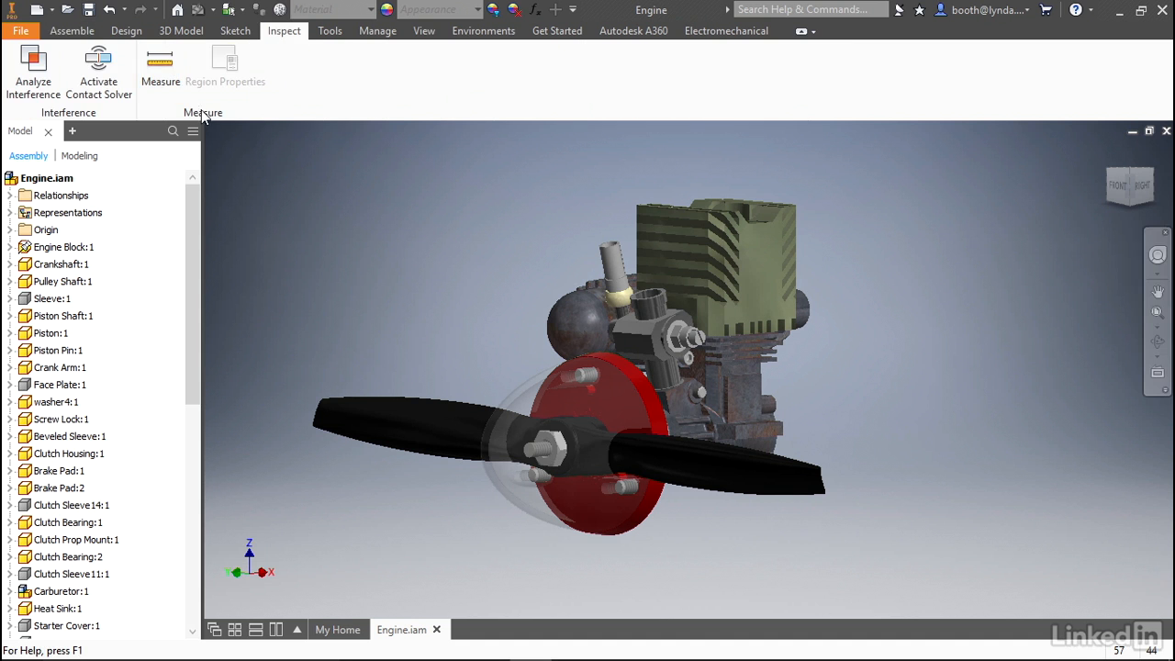
click(72, 31)
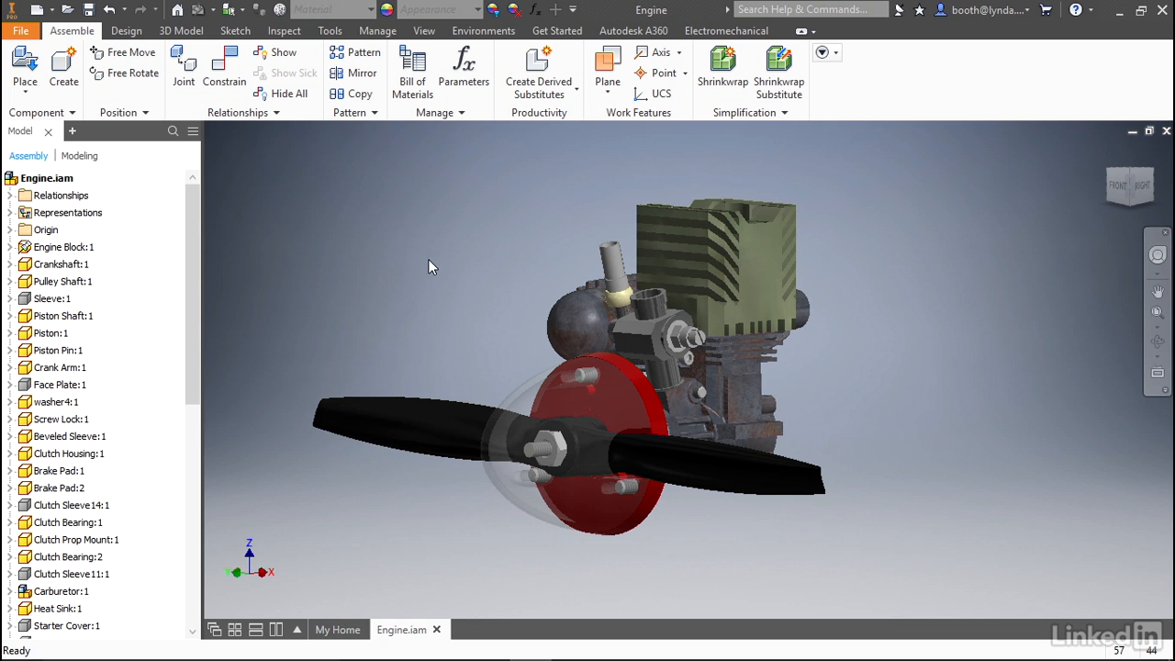
right_click(431, 267)
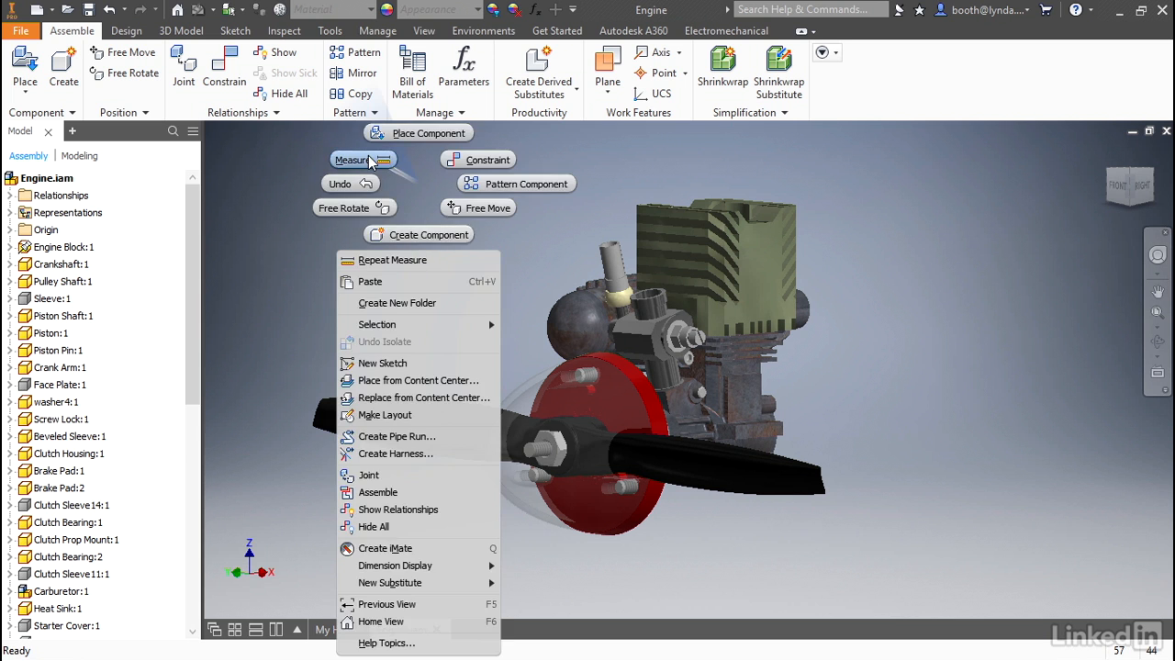
click(353, 159)
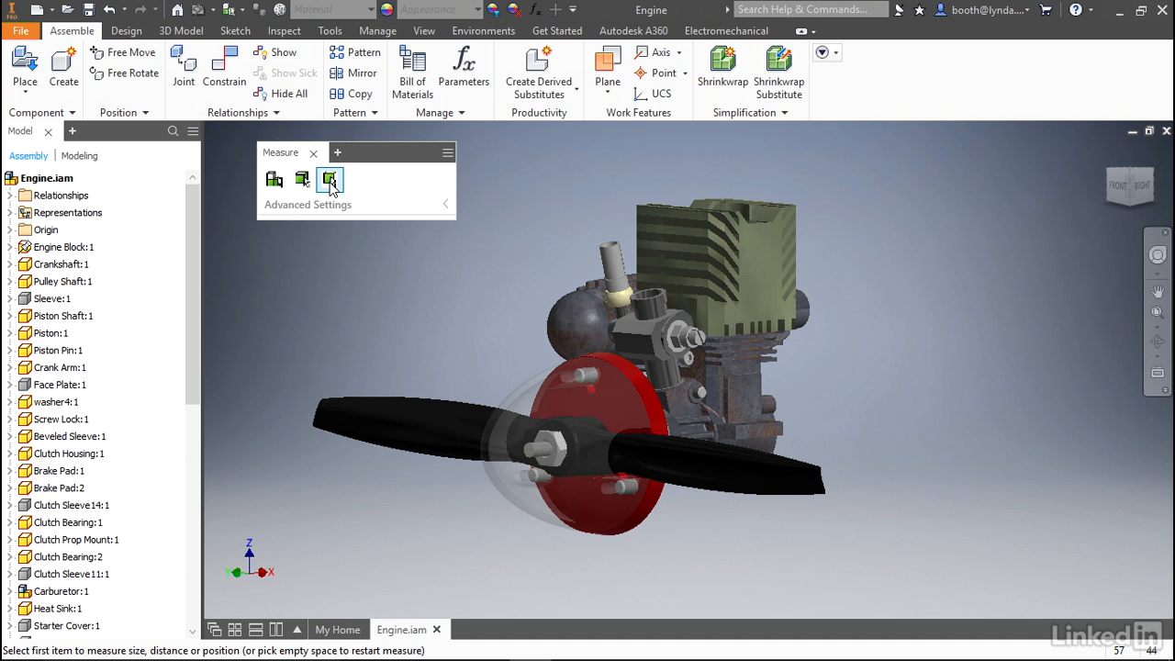
mouse_move(330, 180)
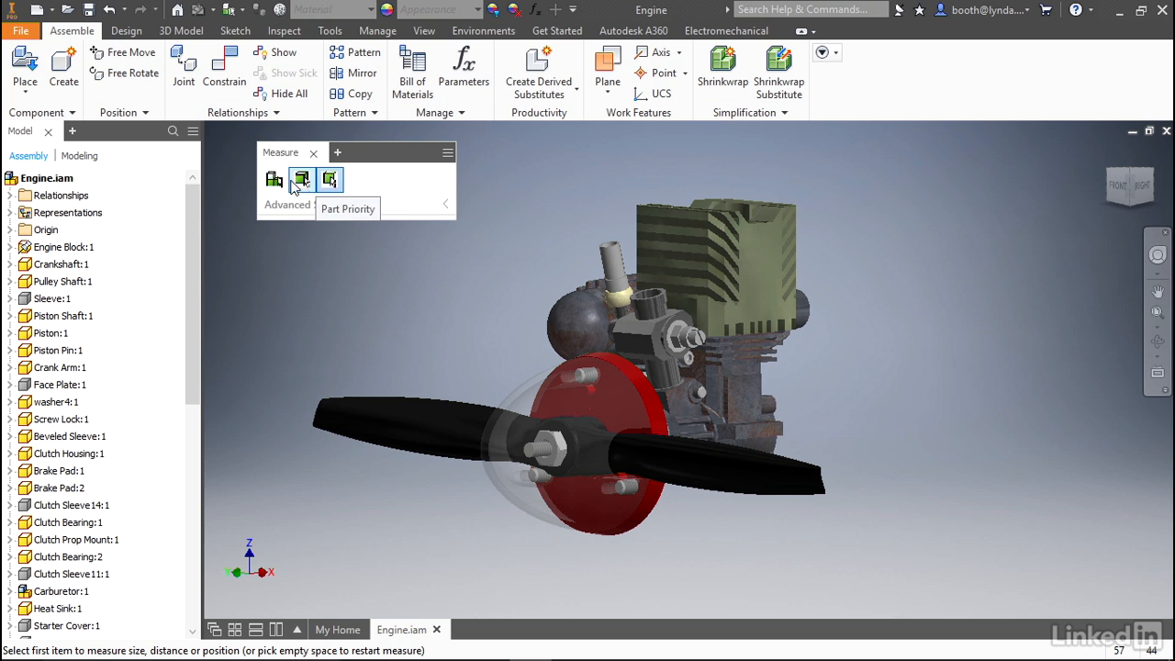
- Switch the measure filter to Part Priority, then to Component Priority
click(329, 179)
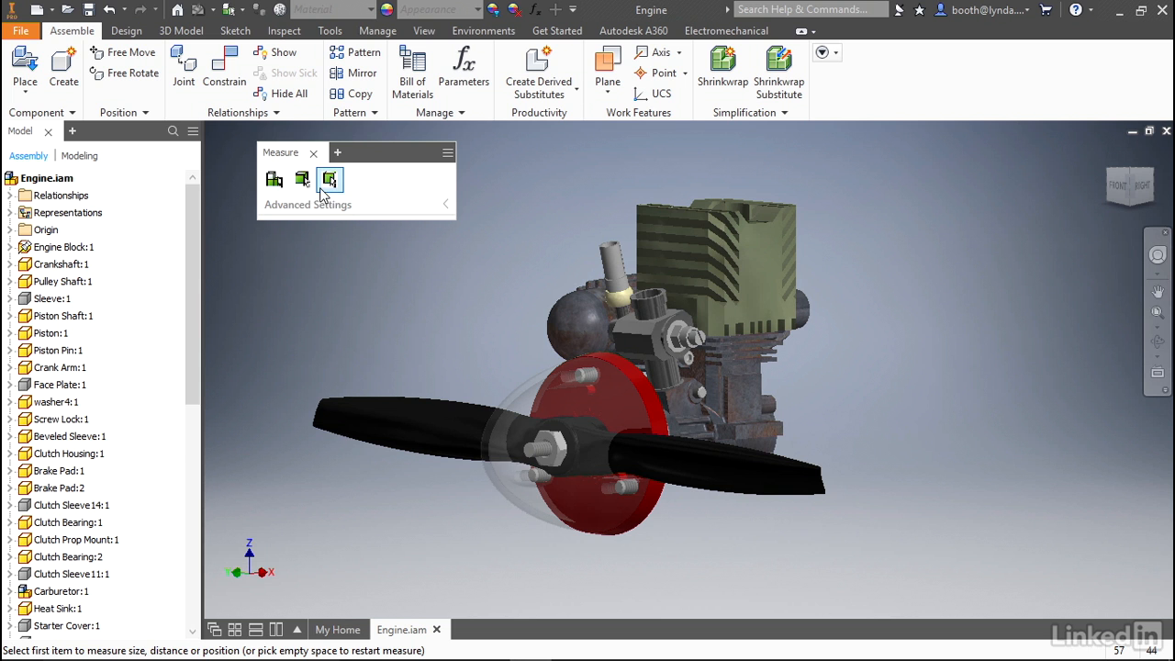
click(302, 179)
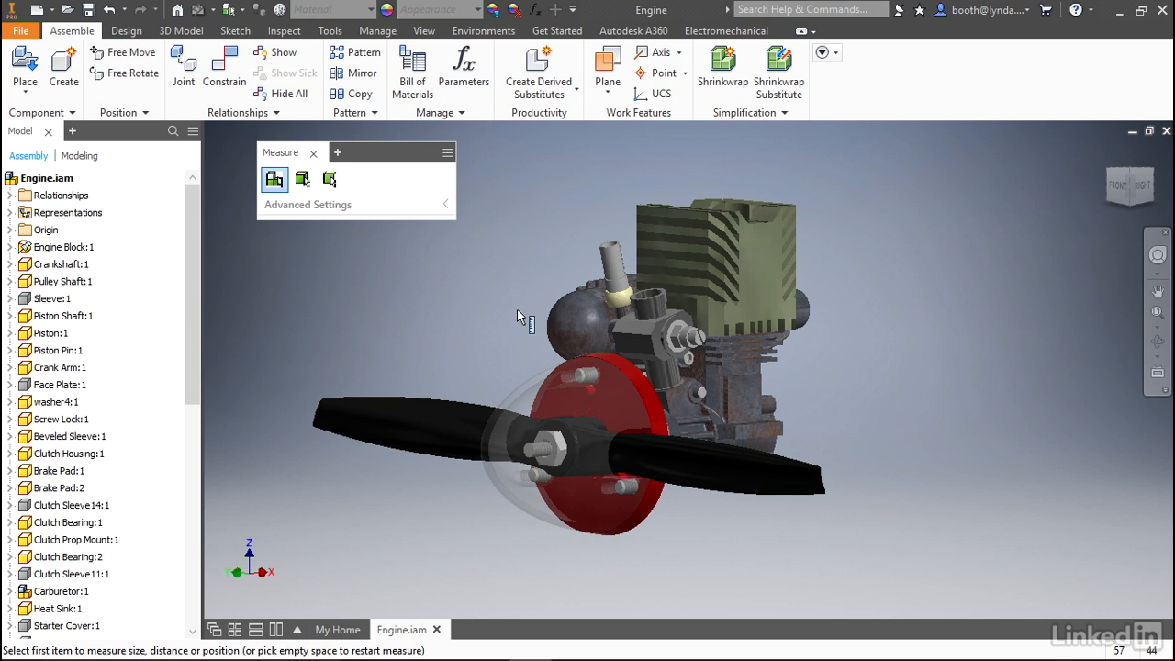
mouse_move(416, 276)
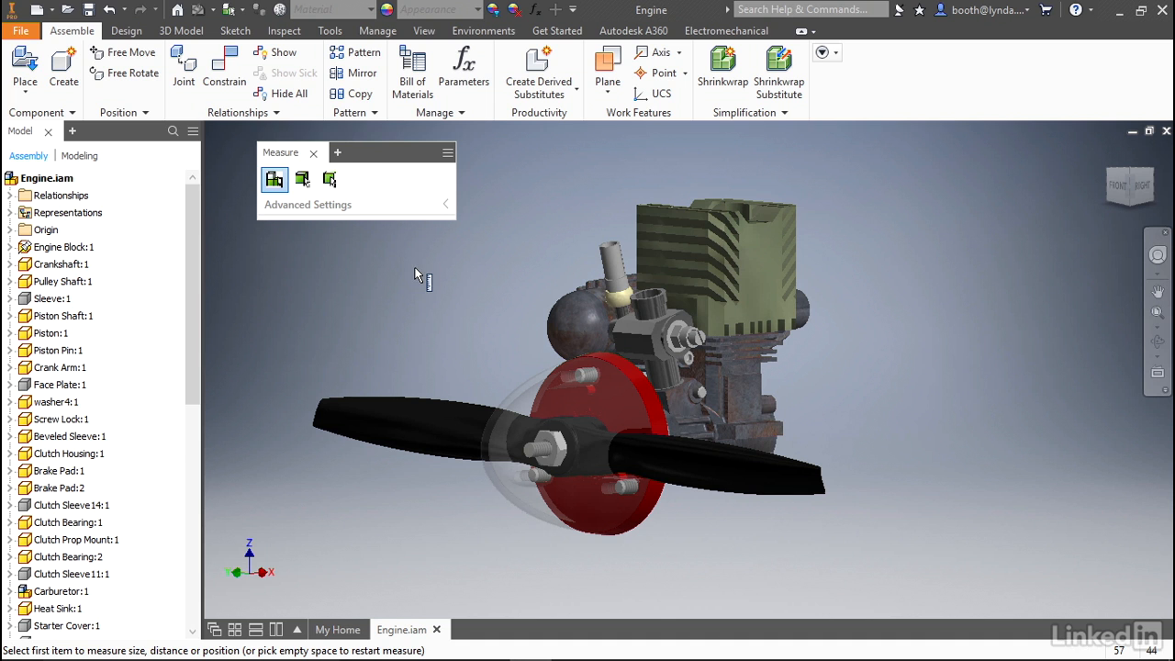
mouse_move(375, 161)
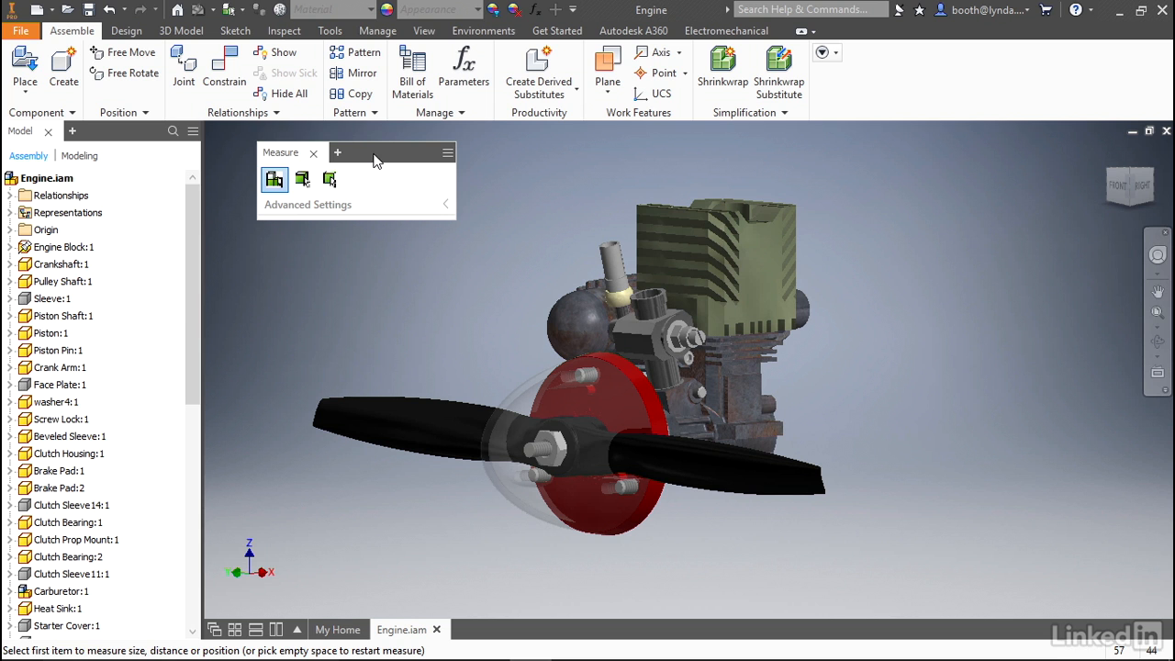
- Drag the Measure panel onto the Model browser to dock it as a tab
drag(375, 153, 418, 190)
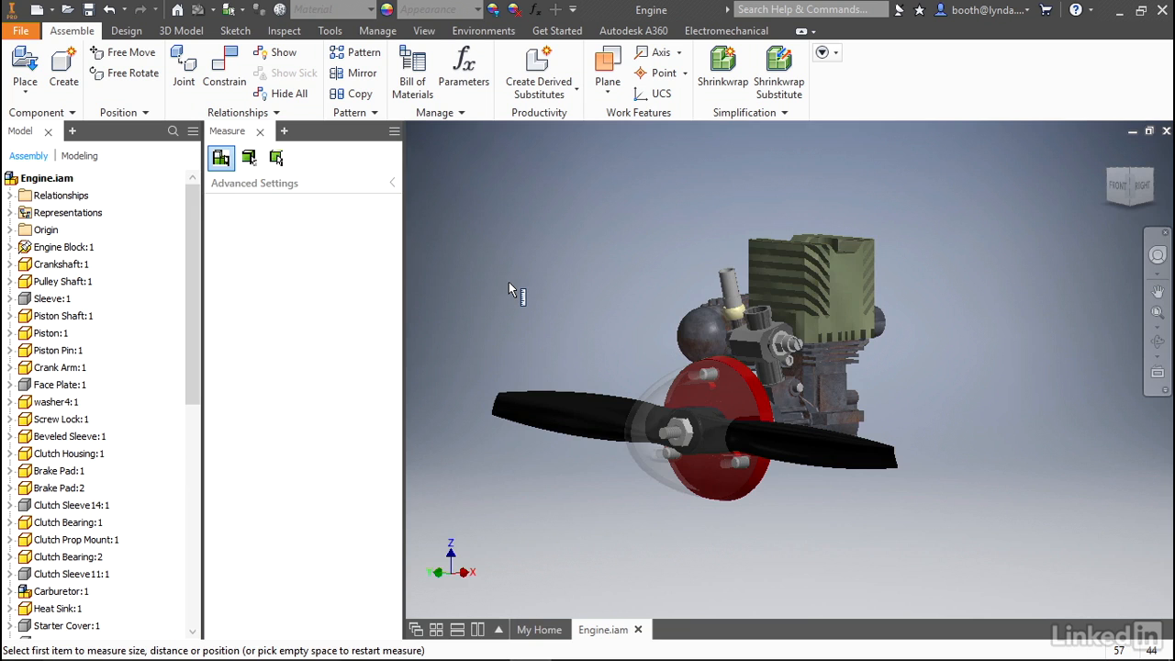
mouse_move(443, 241)
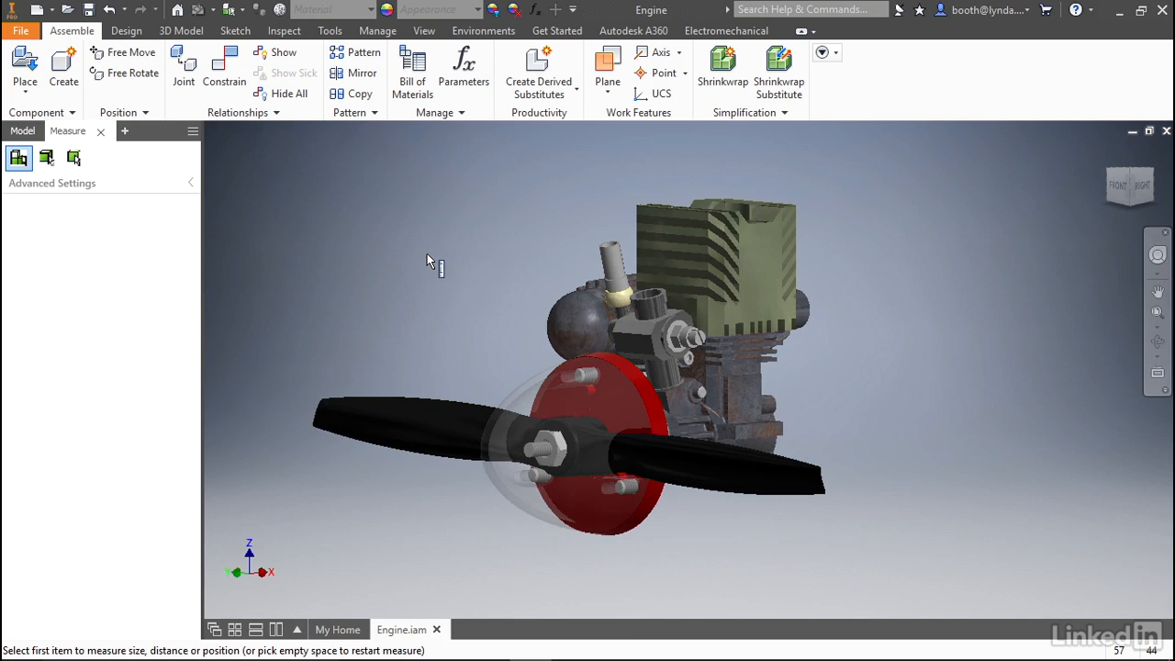
mouse_move(455, 303)
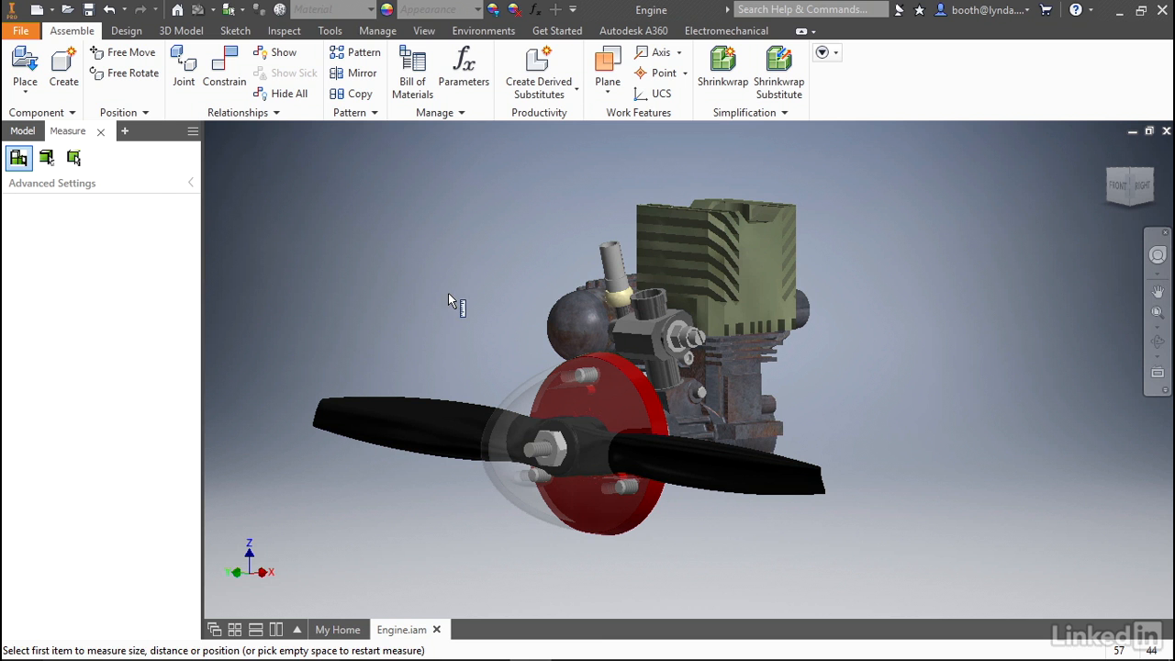
- Close the docked Measure tab, then start dragging the reopened panel toward the browser
click(101, 131)
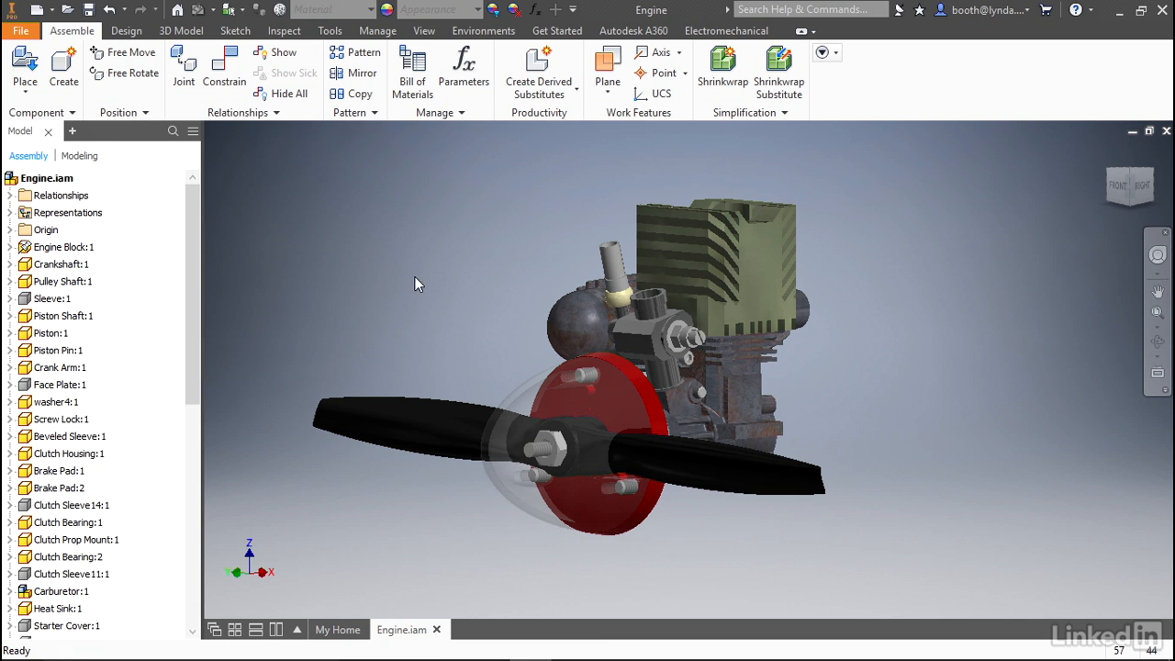
mouse_move(385, 164)
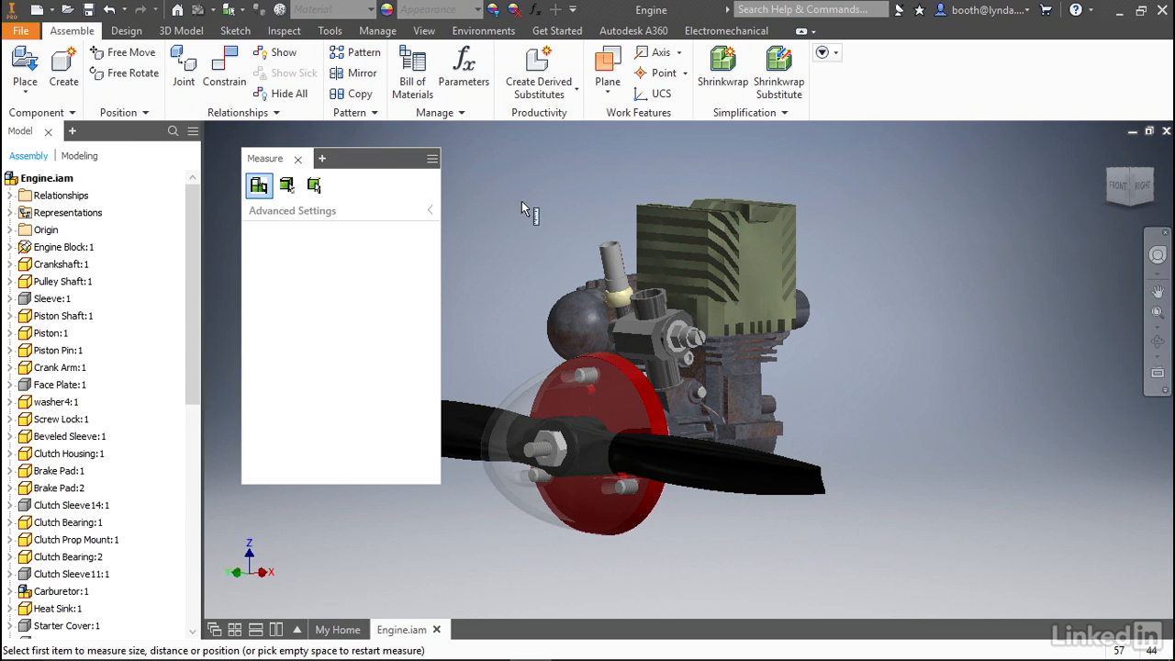
click(297, 159)
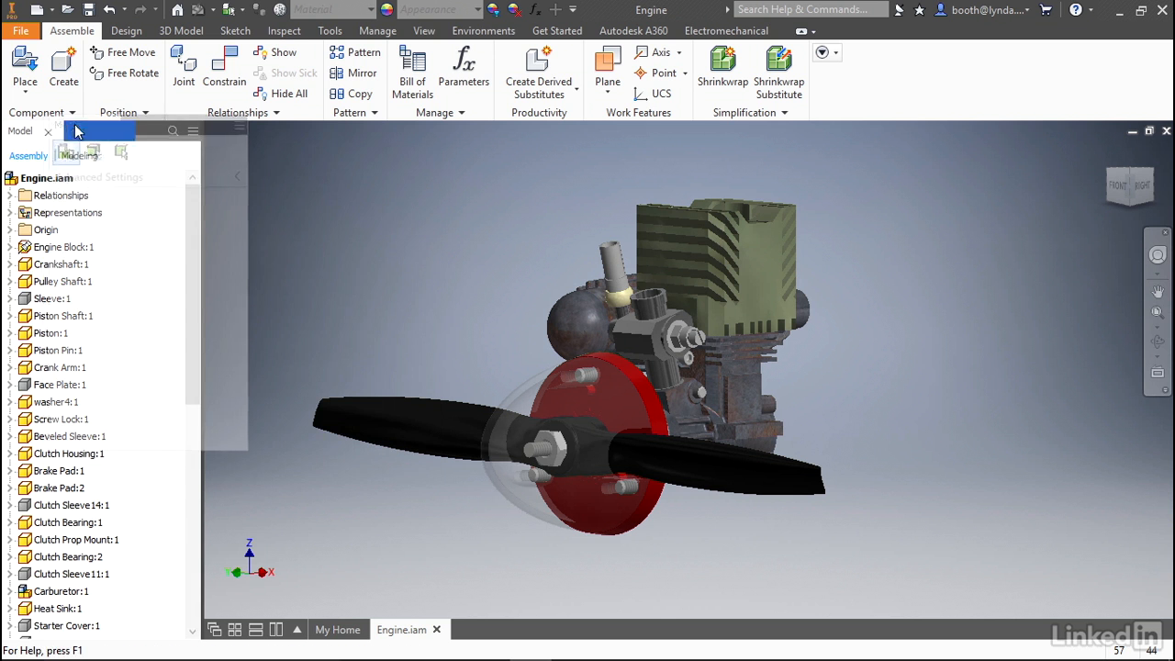